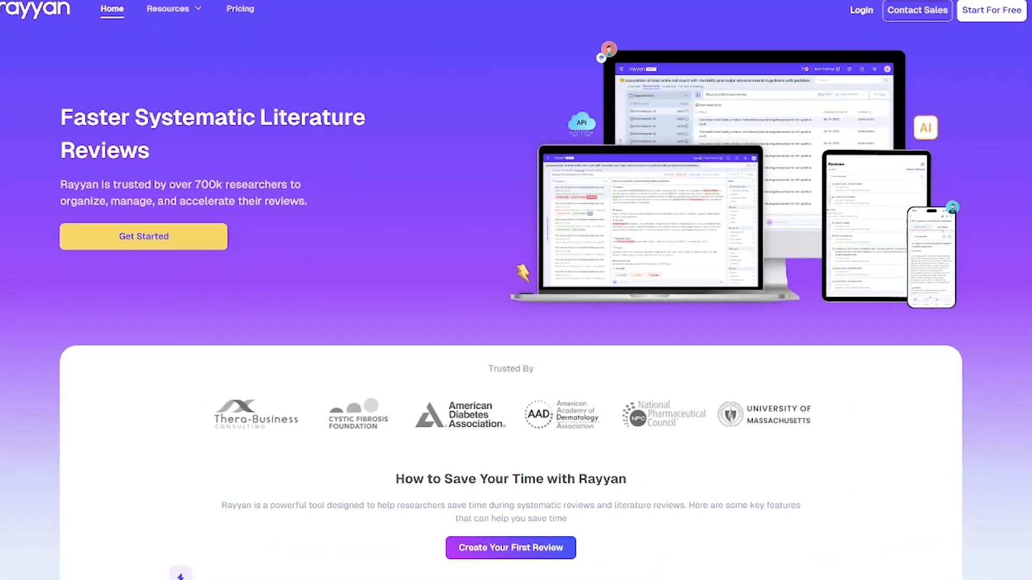
pyautogui.scroll(-3)
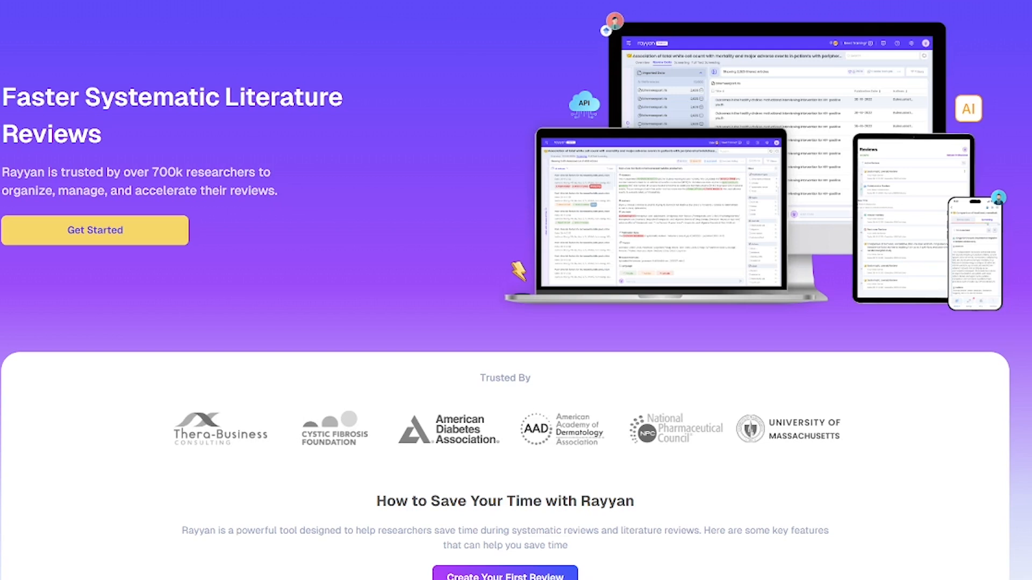
pyautogui.scroll(-3)
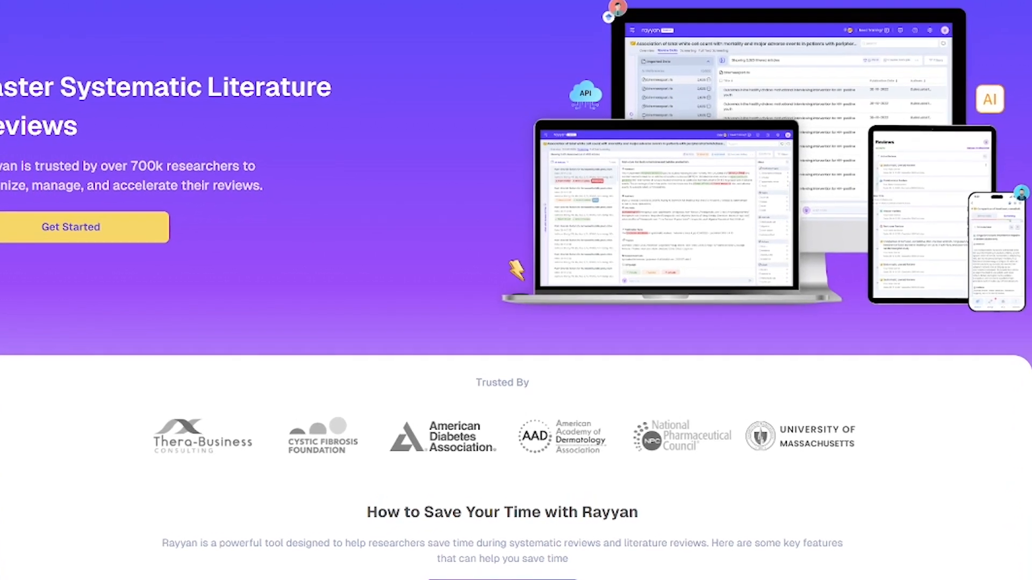
pyautogui.scroll(-3)
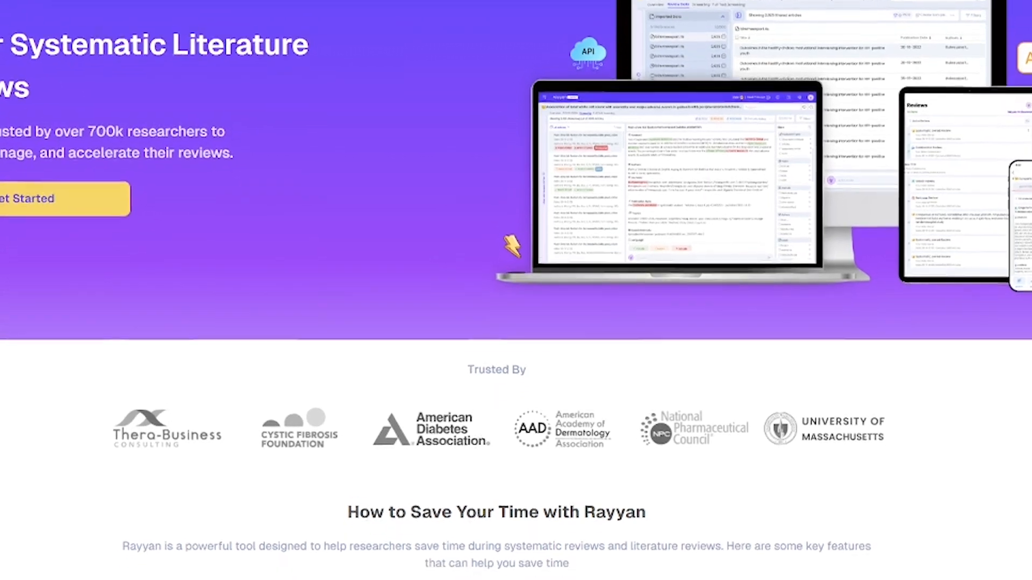
pyautogui.scroll(-3)
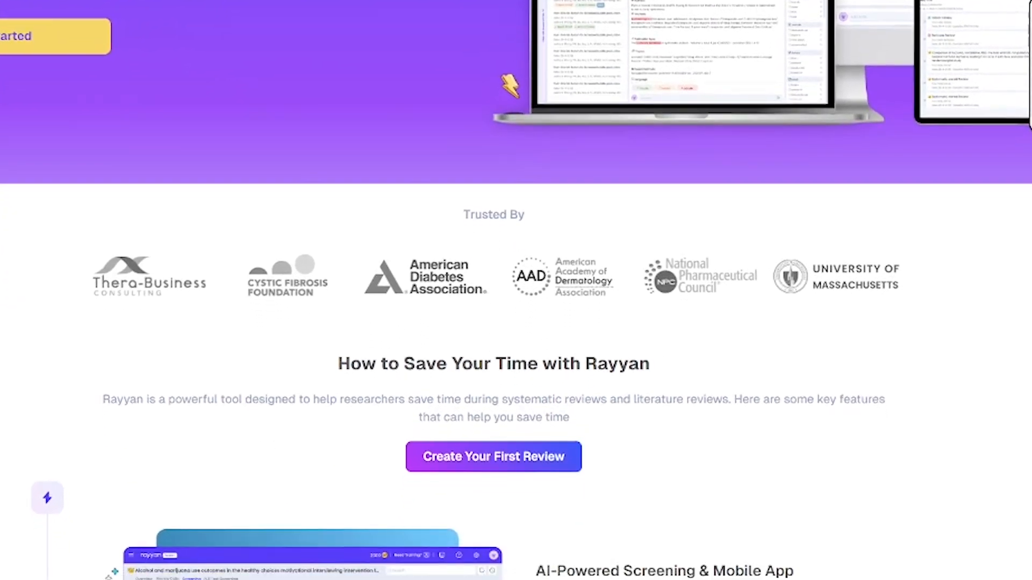
pyautogui.scroll(-3)
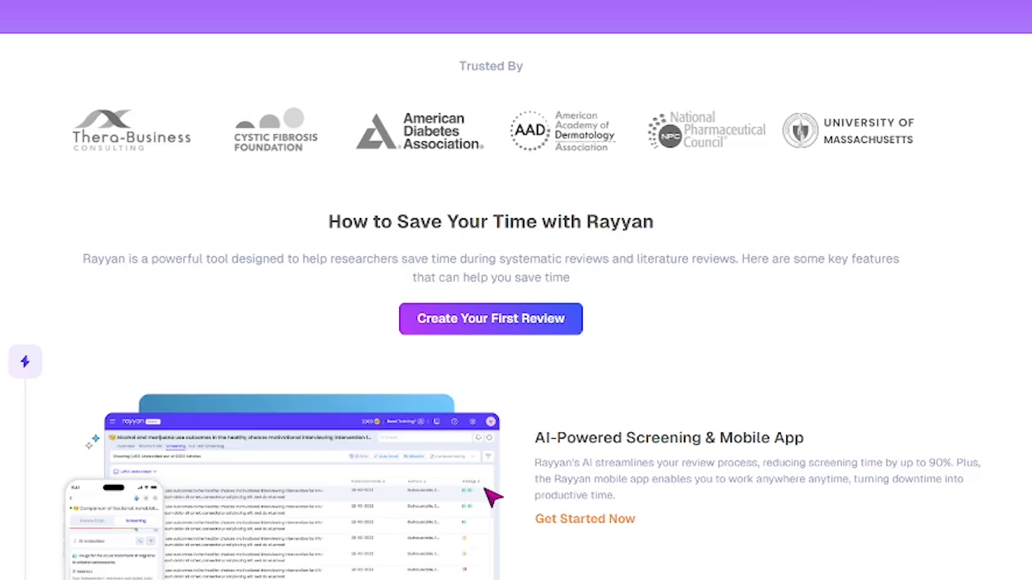
pyautogui.scroll(-3)
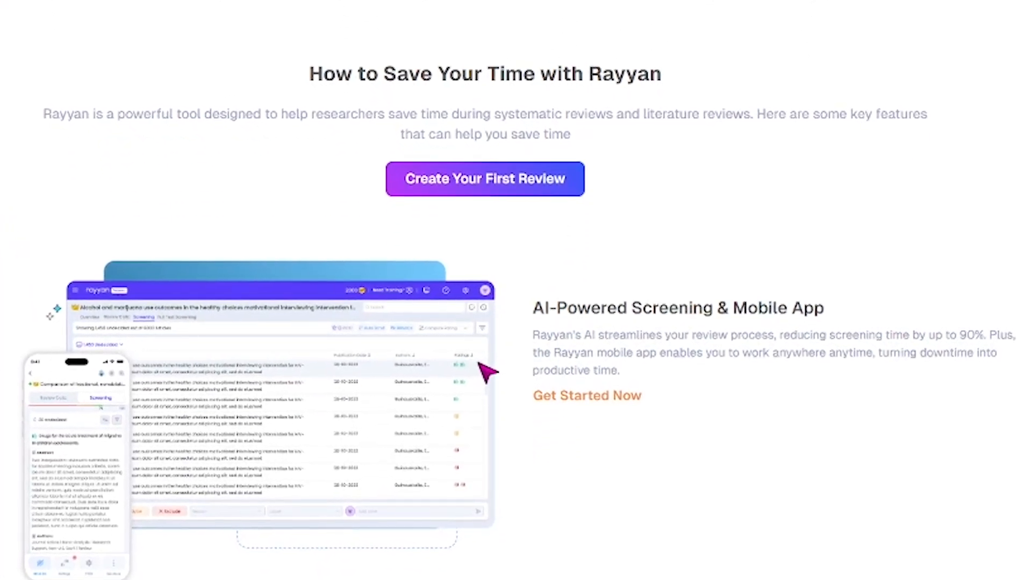
pyautogui.scroll(-3)
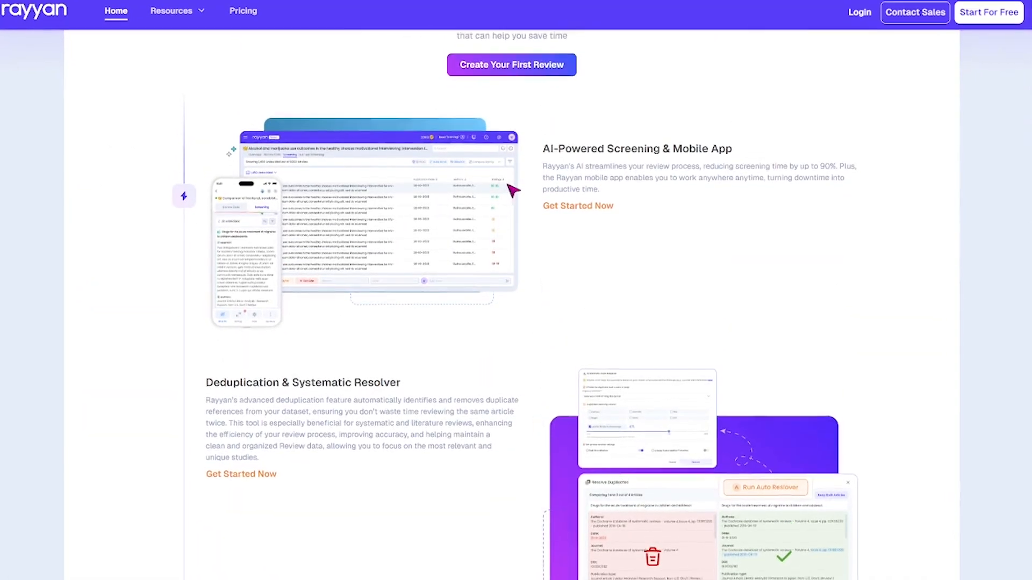
pyautogui.scroll(-3)
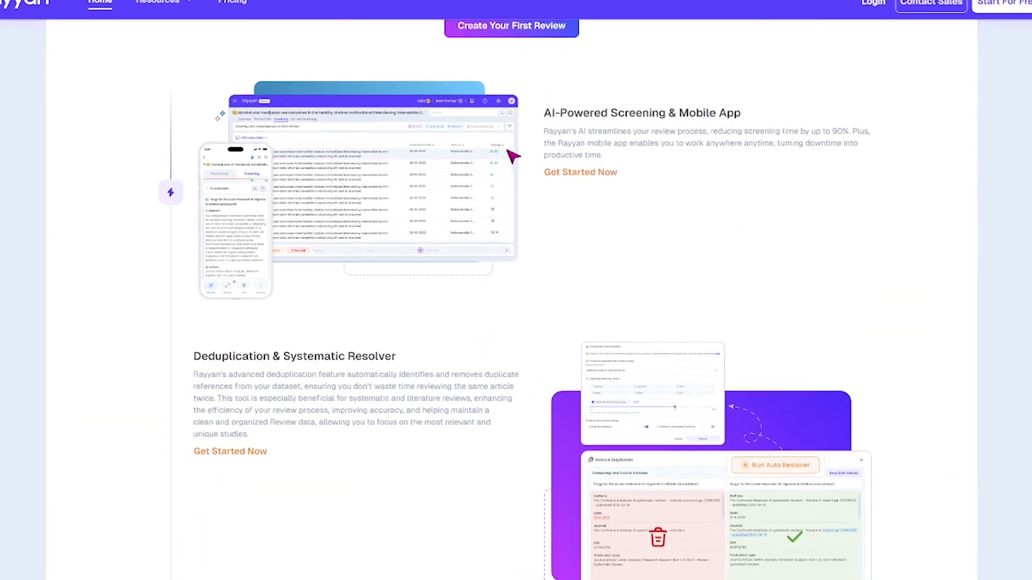
pyautogui.scroll(-3)
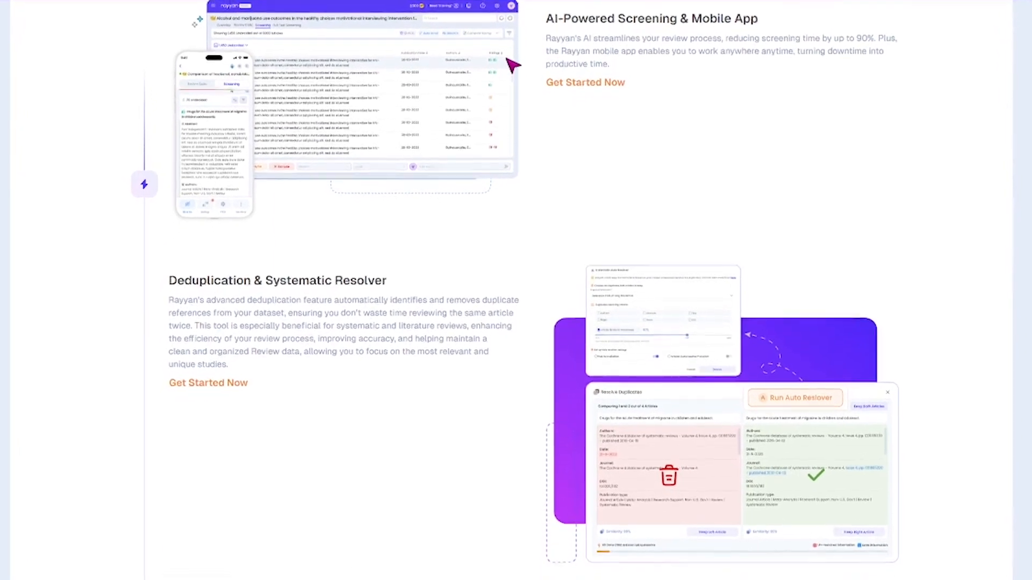
pyautogui.scroll(-3)
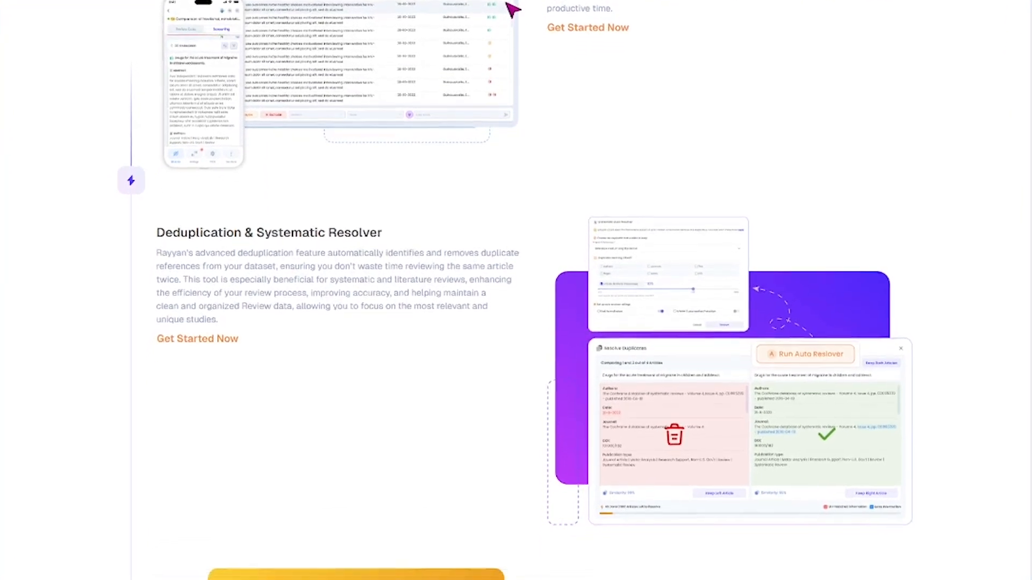
pyautogui.scroll(-3)
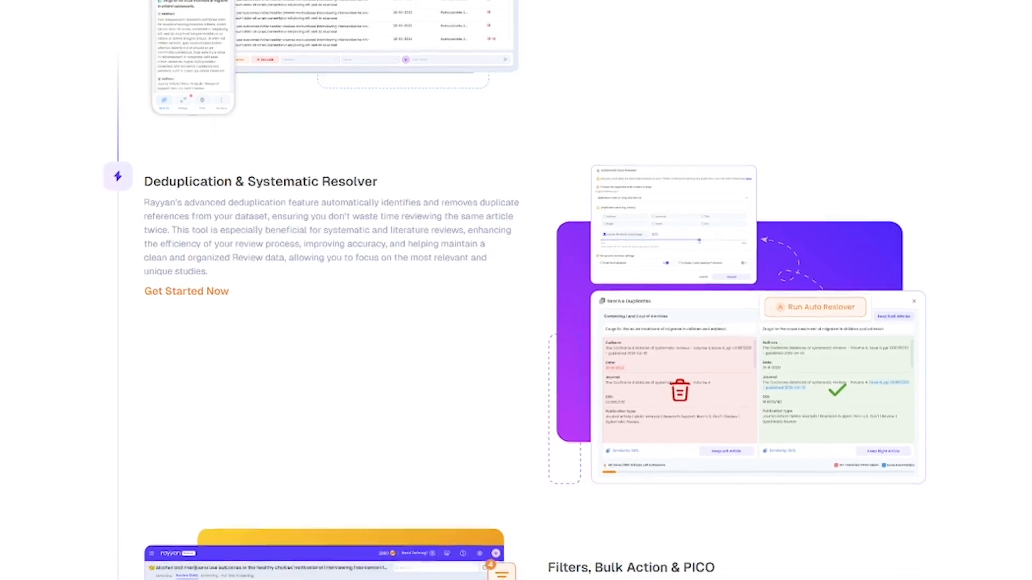
pyautogui.scroll(-3)
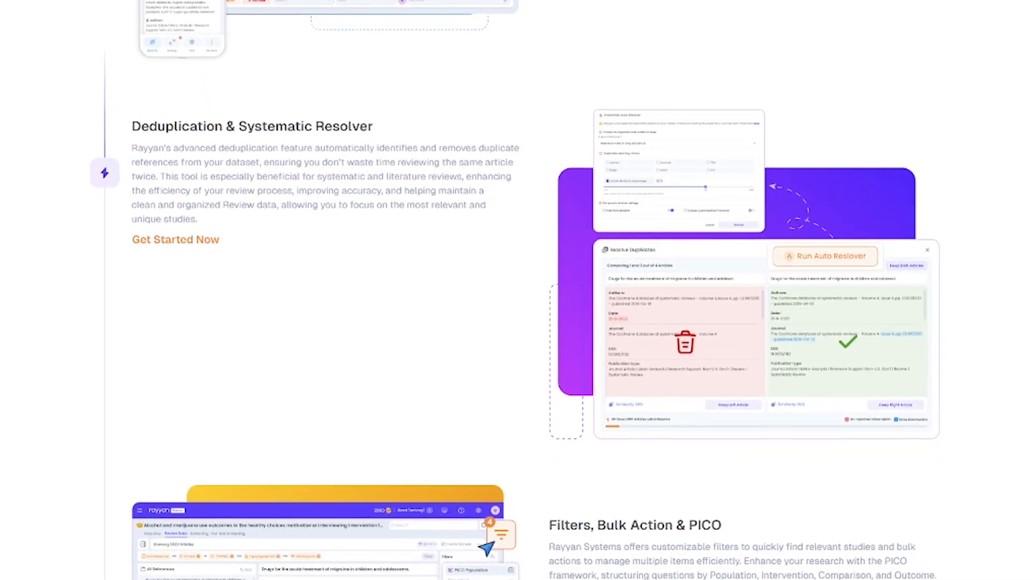
pyautogui.scroll(-3)
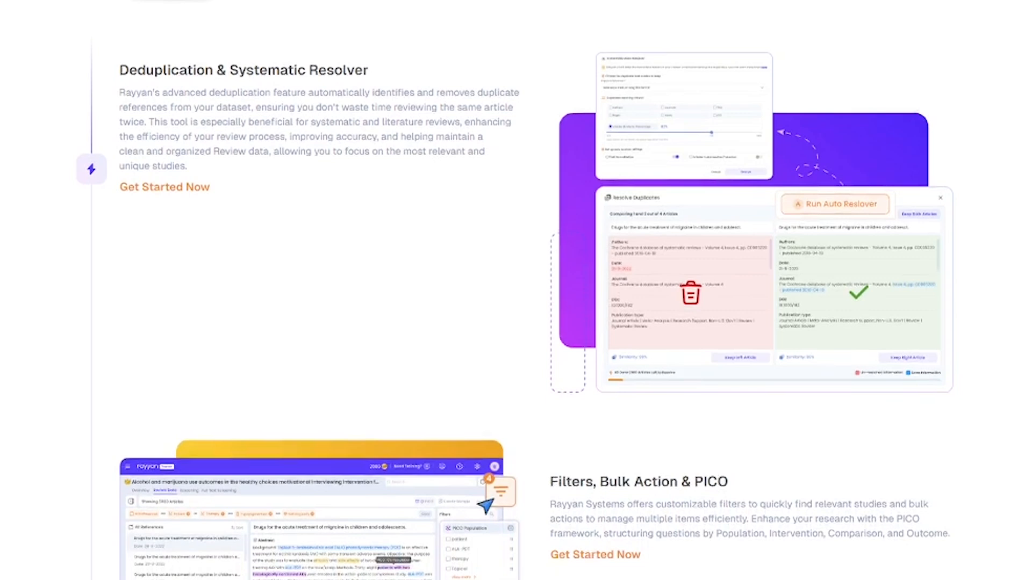
pyautogui.scroll(-3)
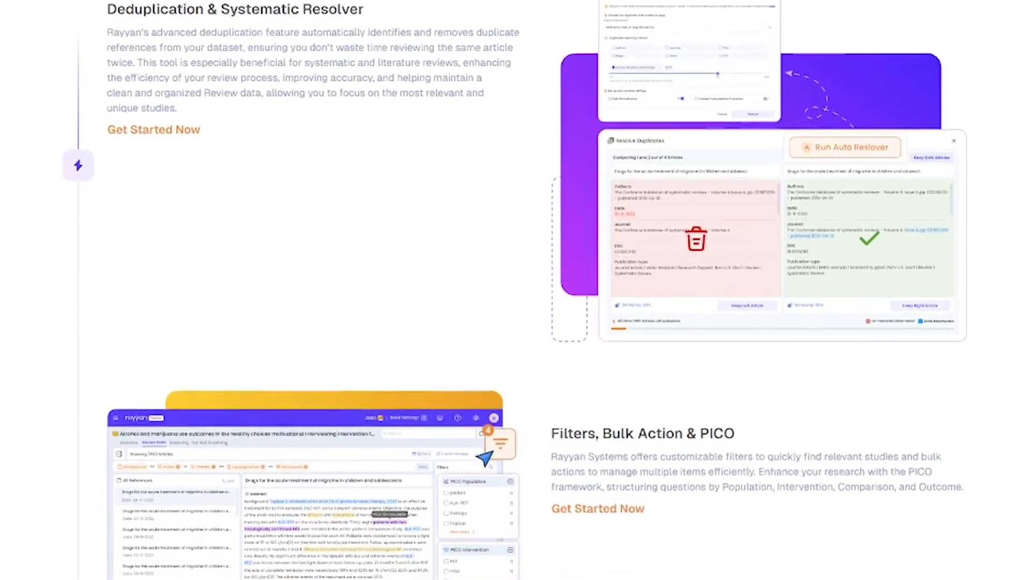
pyautogui.scroll(-3)
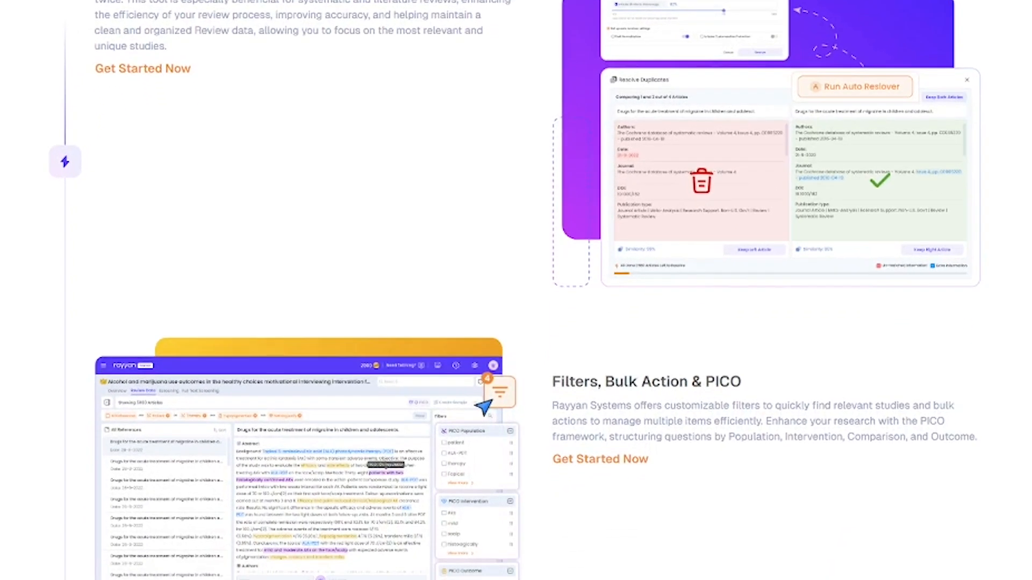
pyautogui.scroll(-3)
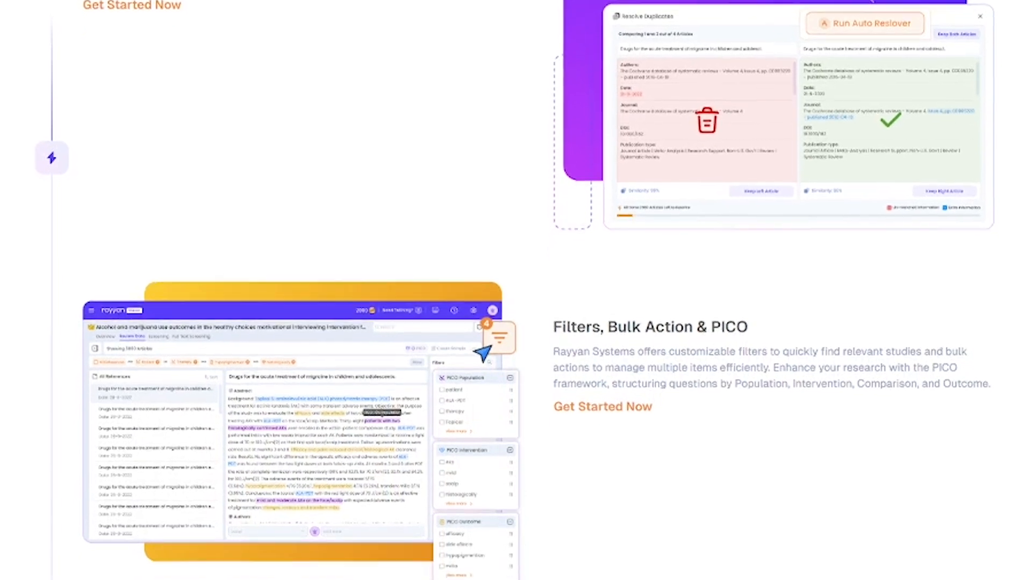
pyautogui.scroll(-3)
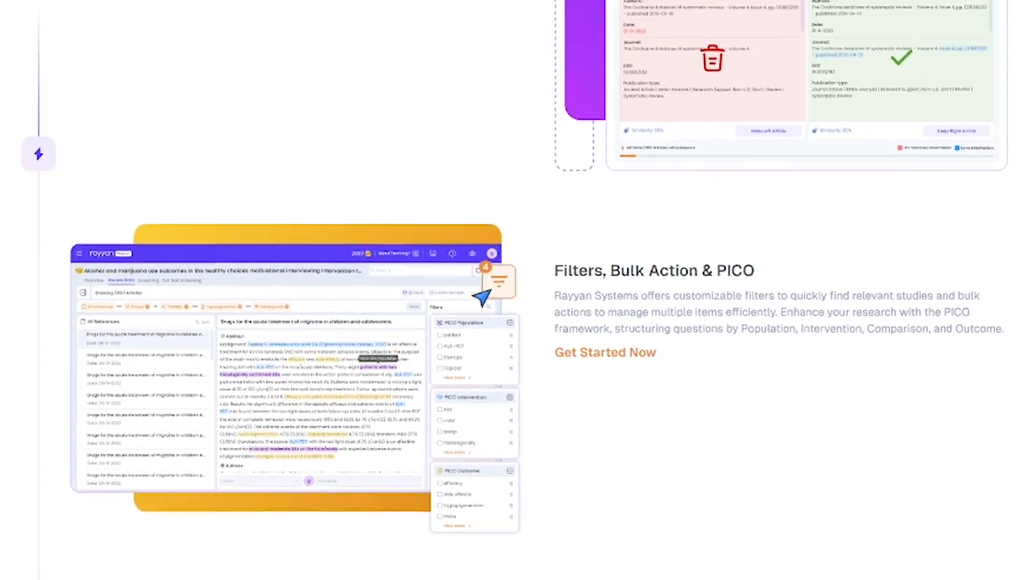
pyautogui.scroll(-3)
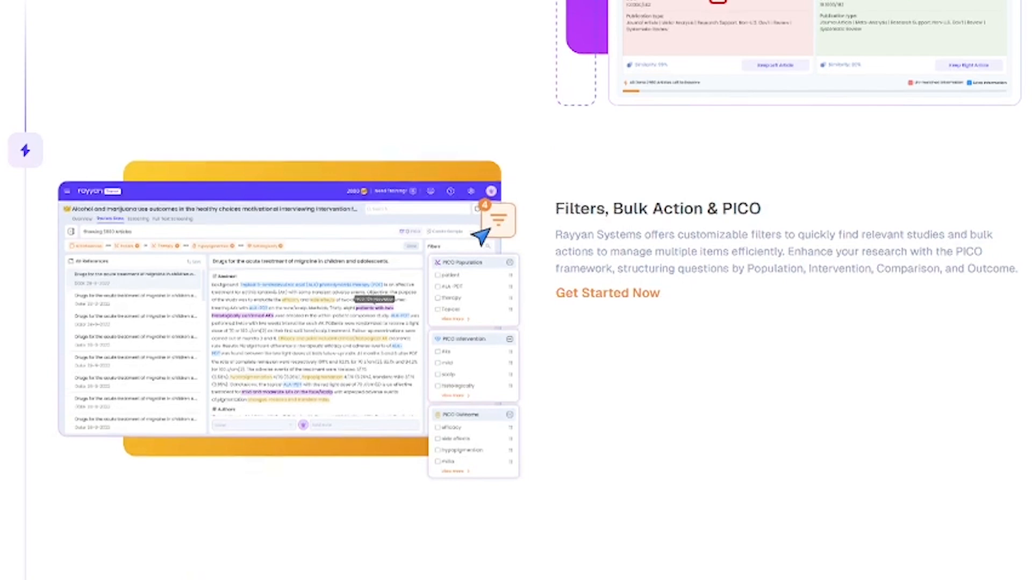
pyautogui.scroll(-3)
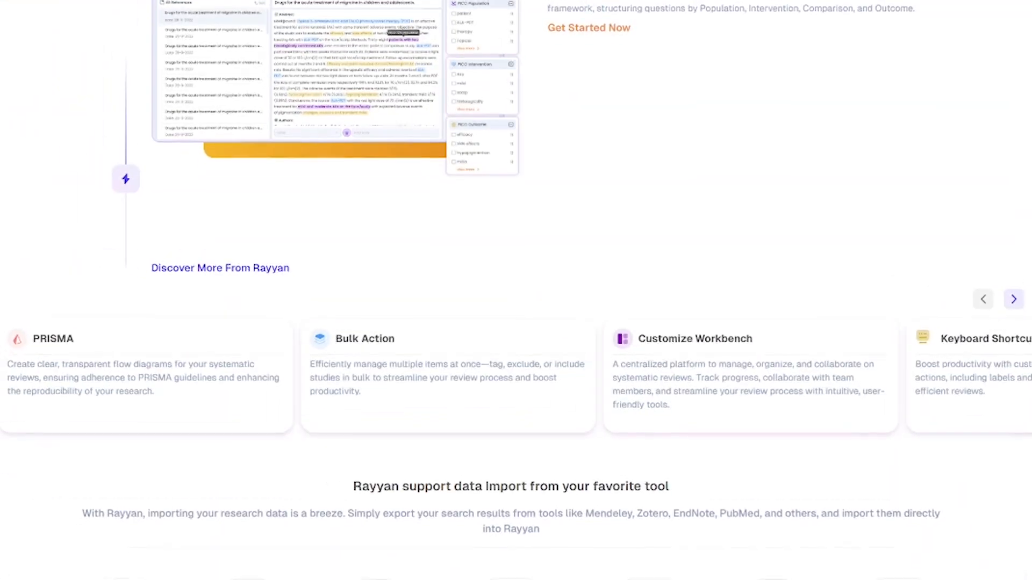
pyautogui.scroll(-3)
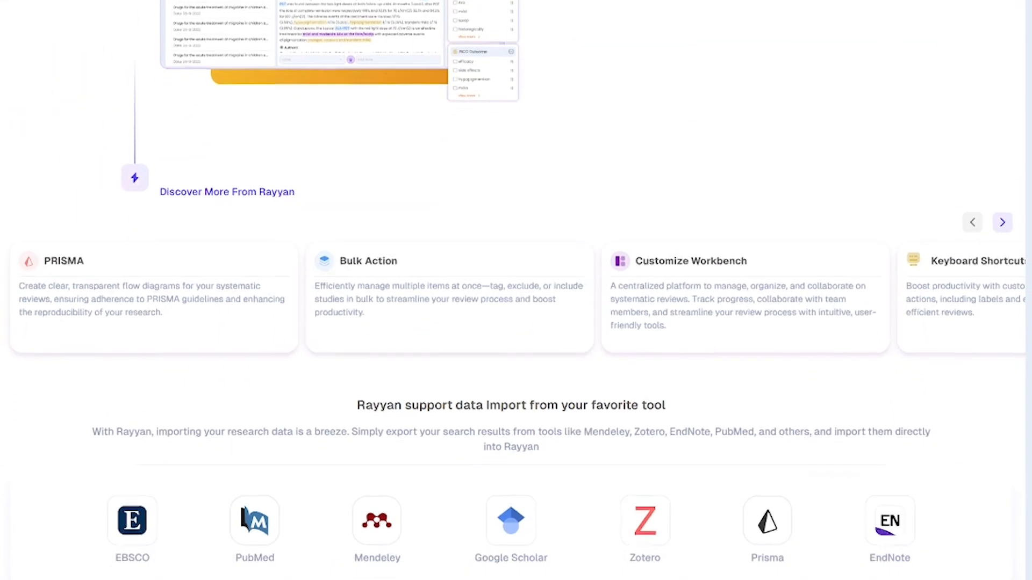
pyautogui.scroll(-3)
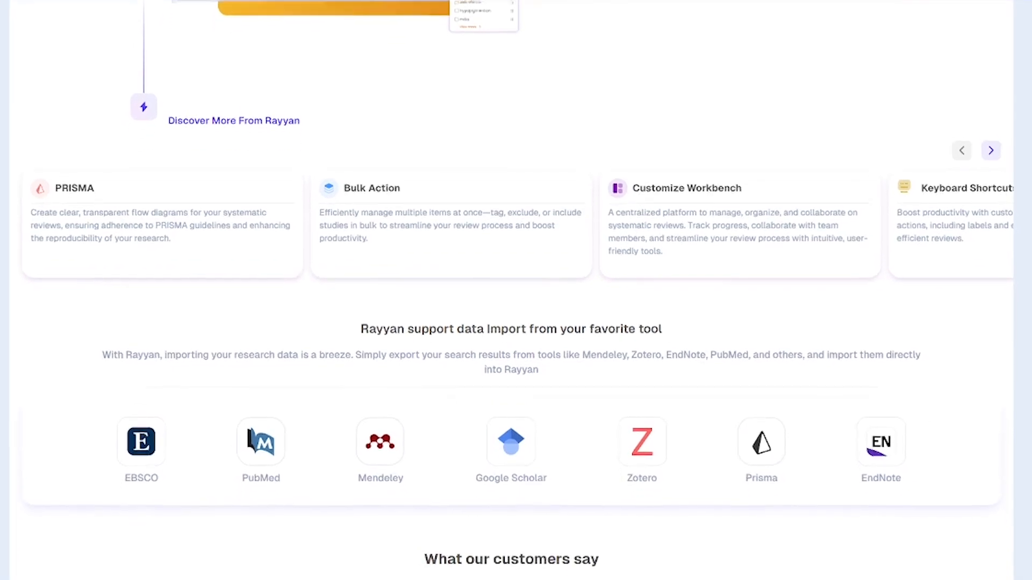
pyautogui.scroll(-3)
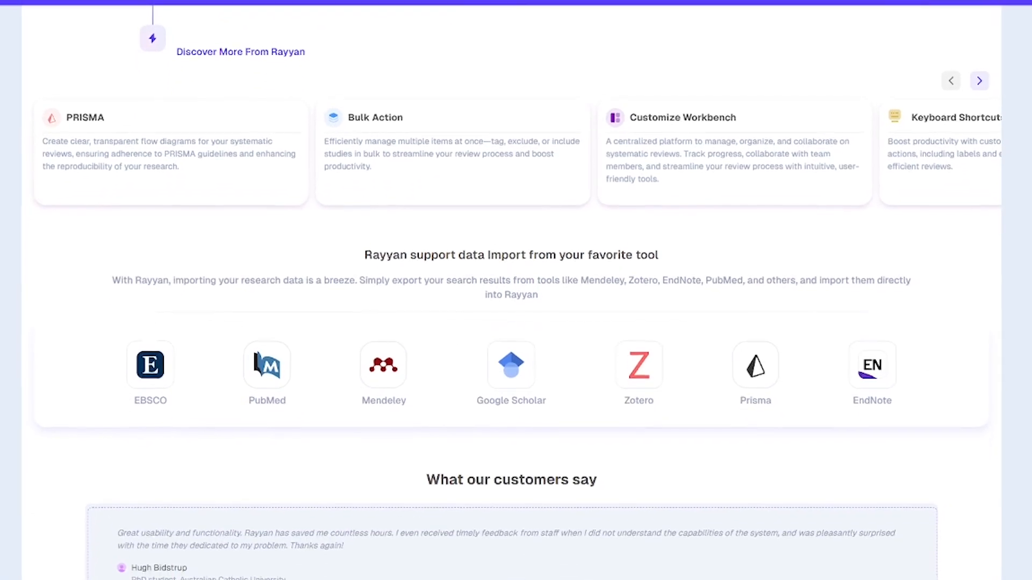
pyautogui.scroll(-3)
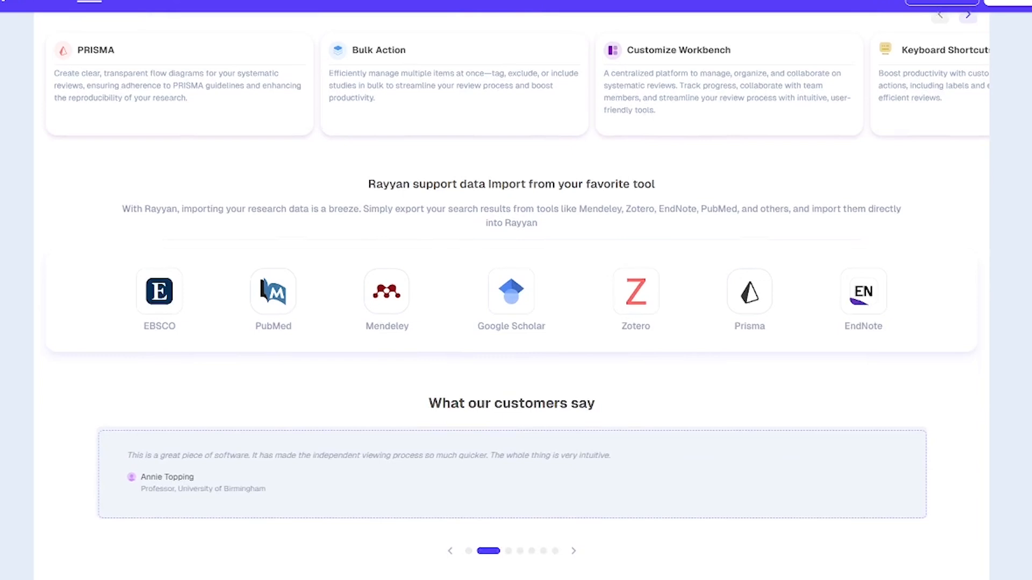
pyautogui.scroll(-3)
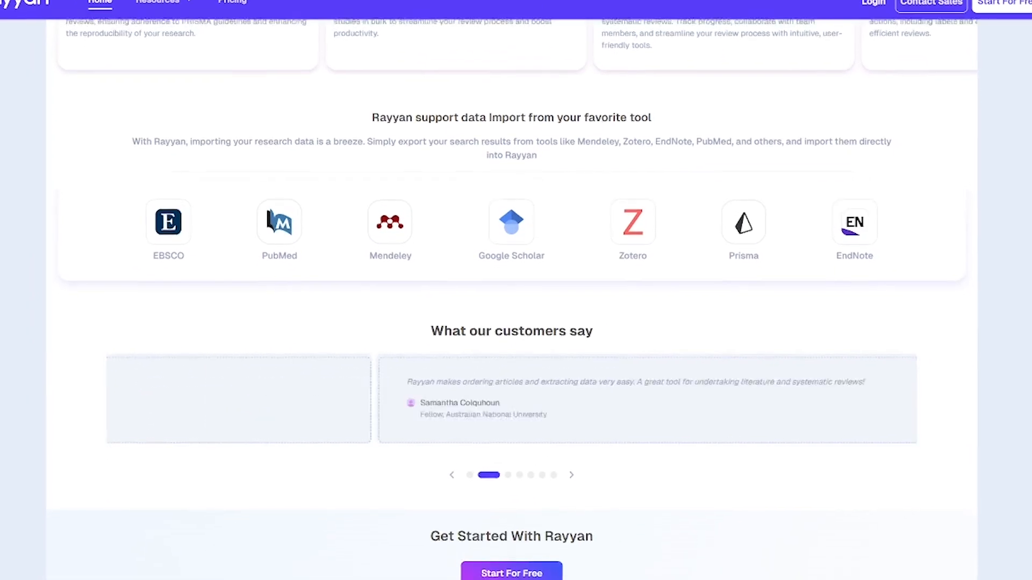
pyautogui.scroll(-3)
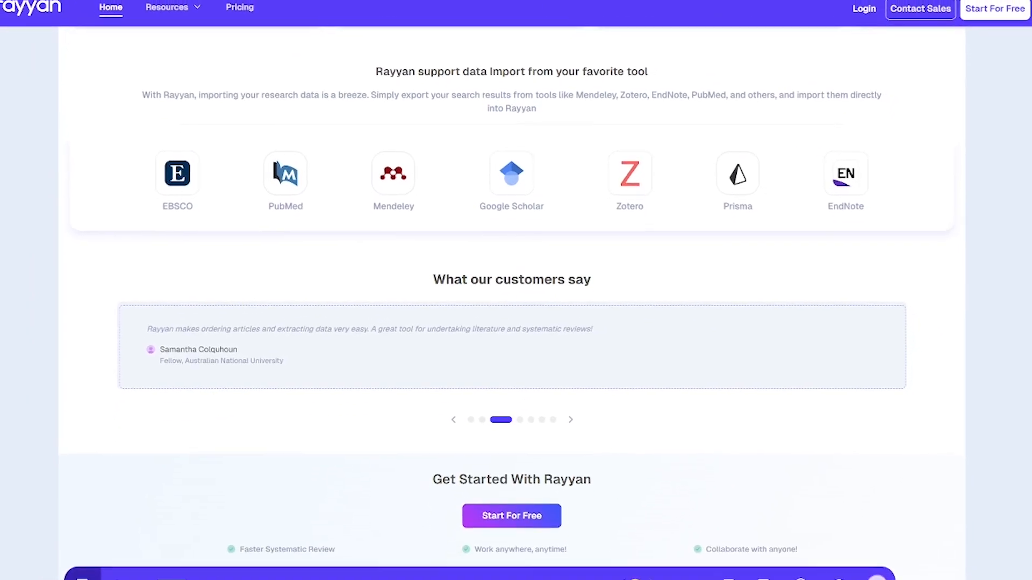
pyautogui.scroll(-3)
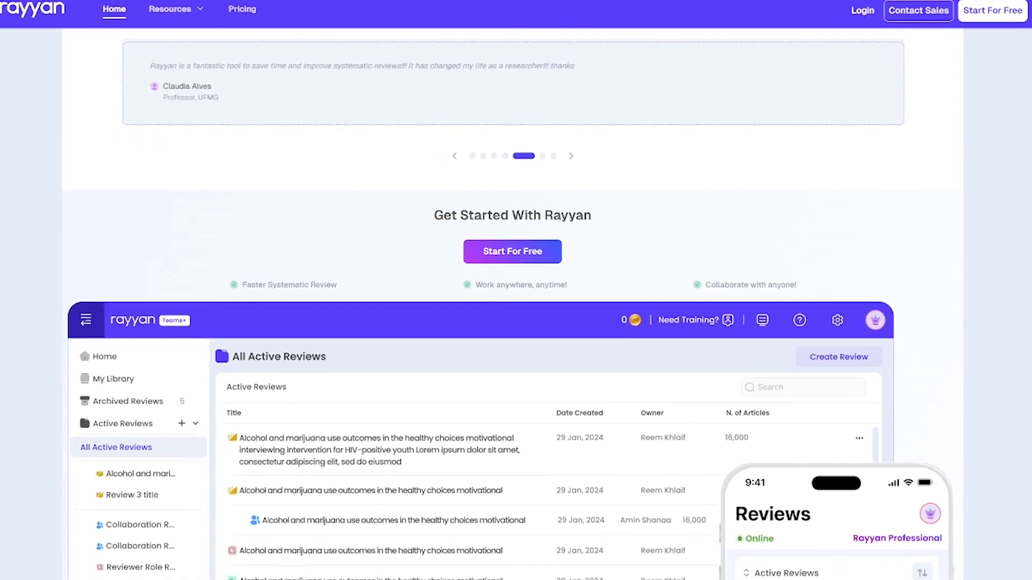
pyautogui.scroll(-3)
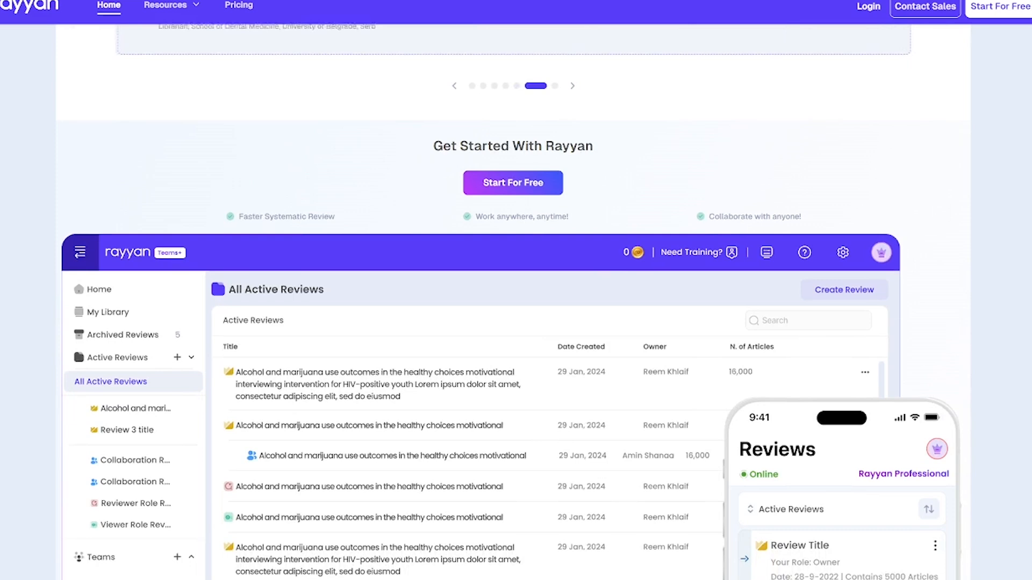
pyautogui.scroll(-3)
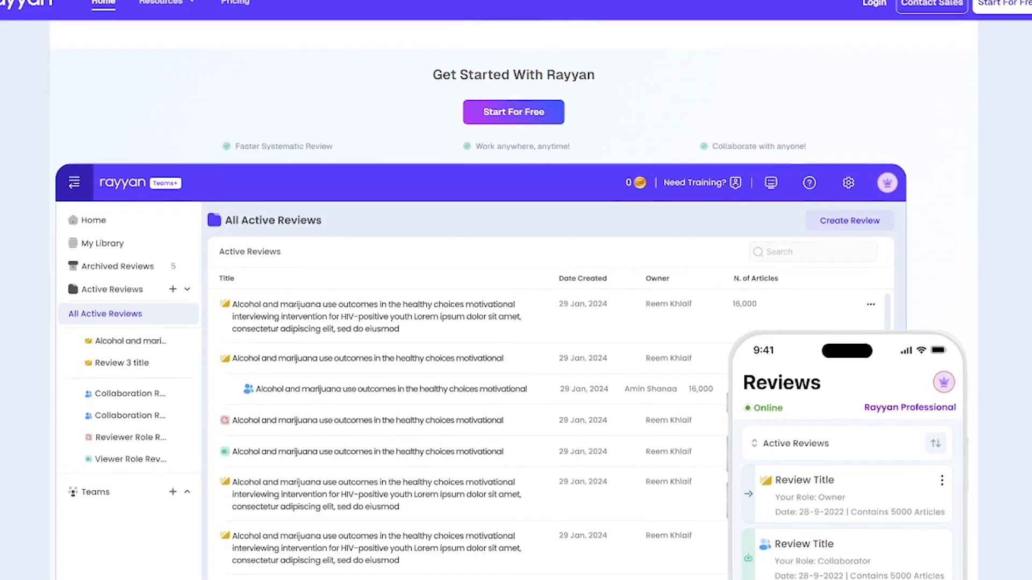
pyautogui.scroll(3)
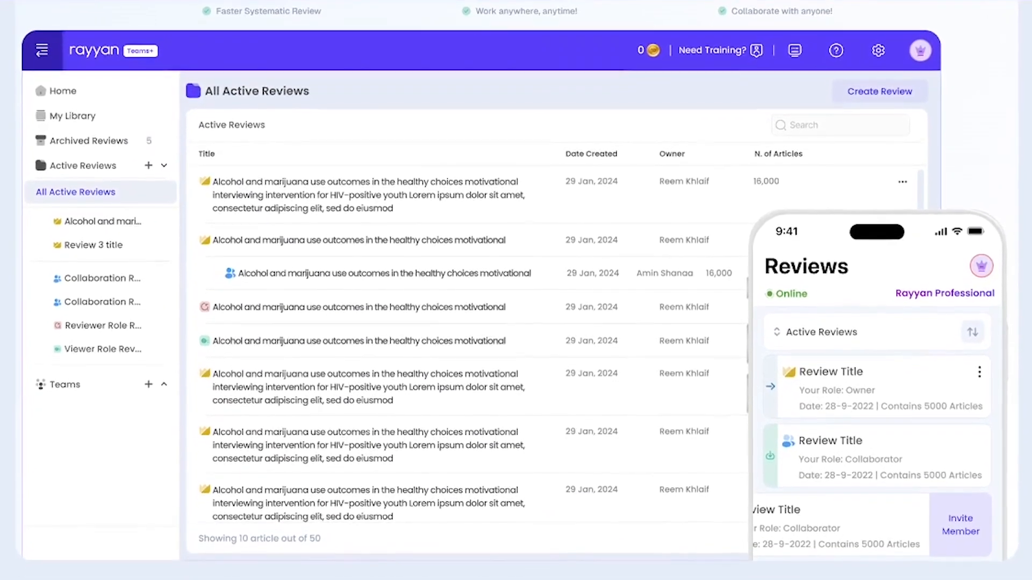
pyautogui.scroll(-3)
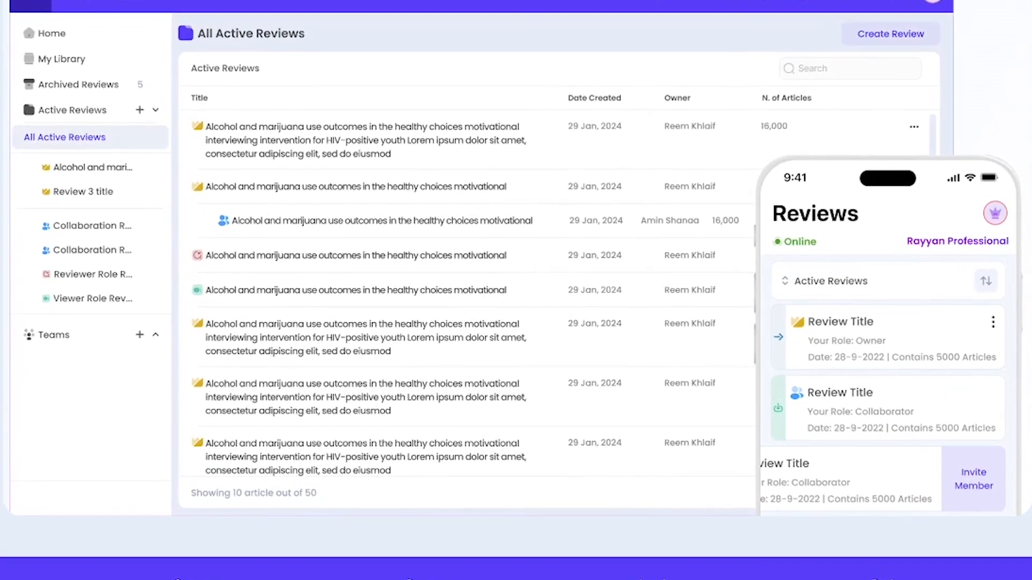
pyautogui.scroll(-3)
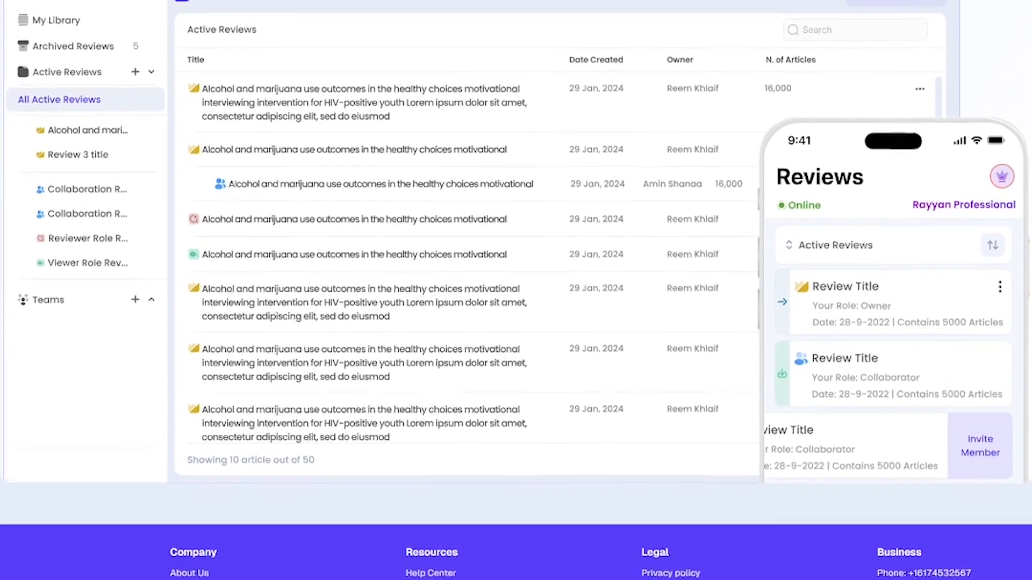
pyautogui.scroll(-3)
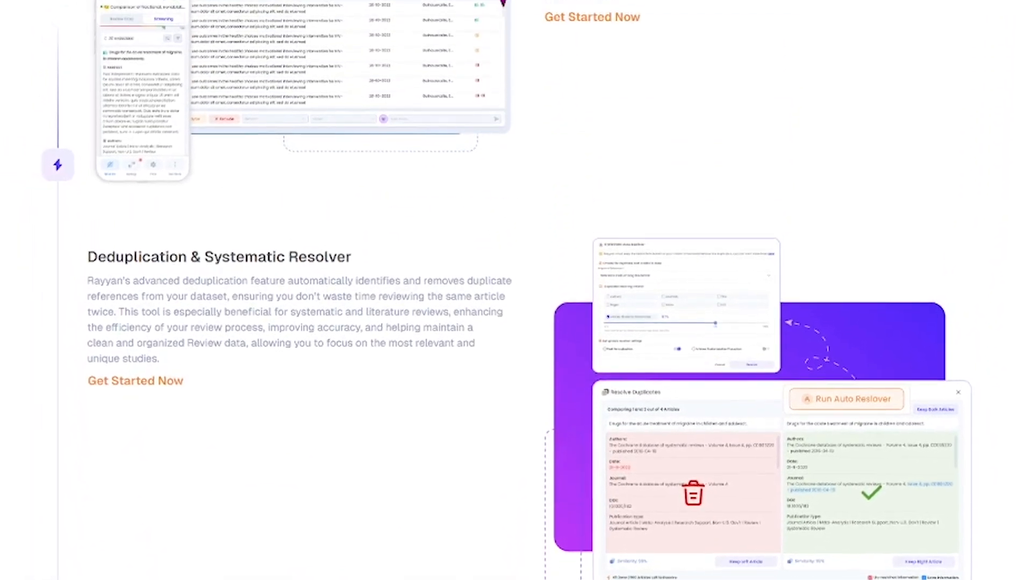
pyautogui.scroll(3)
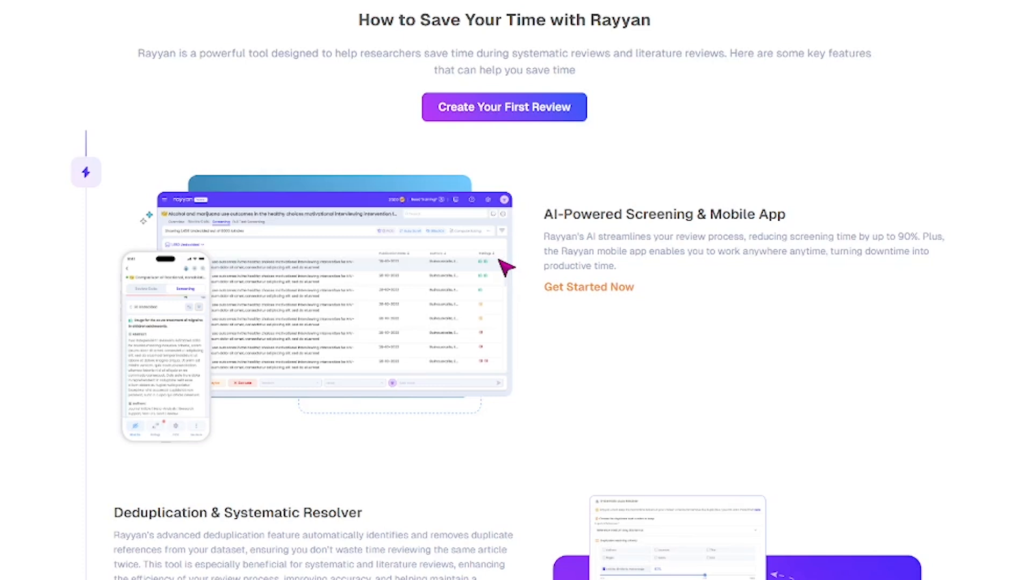
pyautogui.scroll(3)
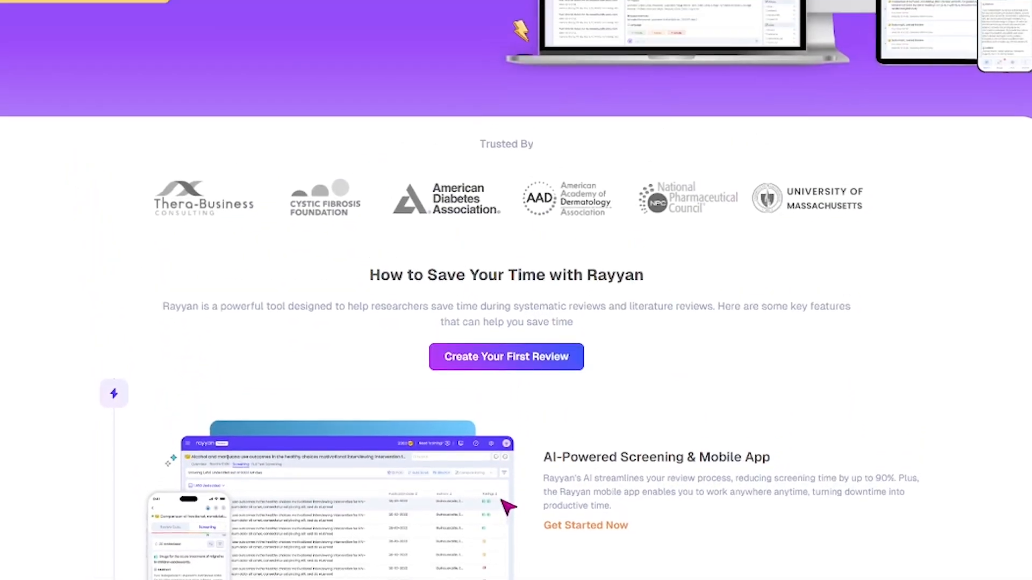
pyautogui.scroll(3)
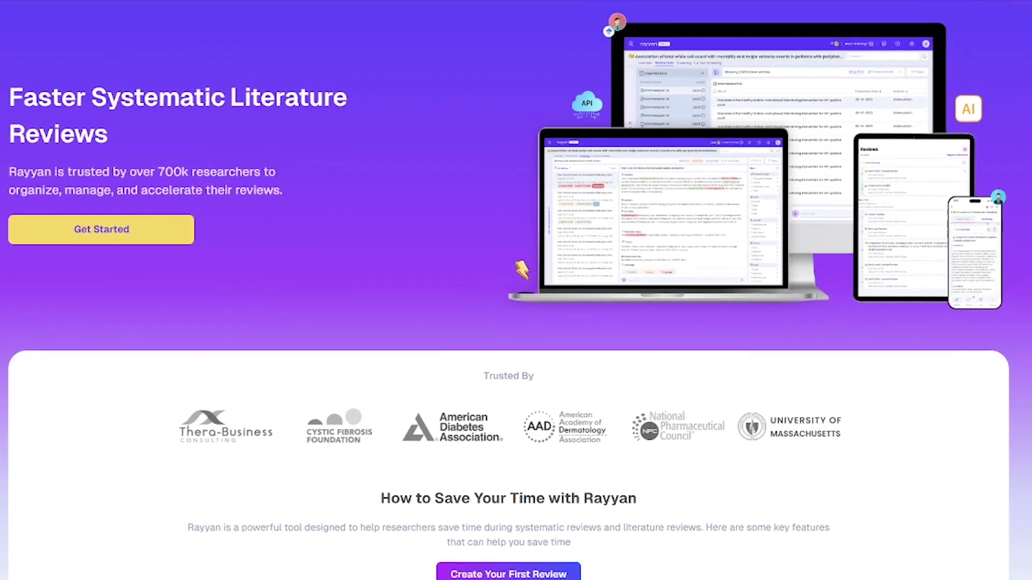
pyautogui.scroll(3)
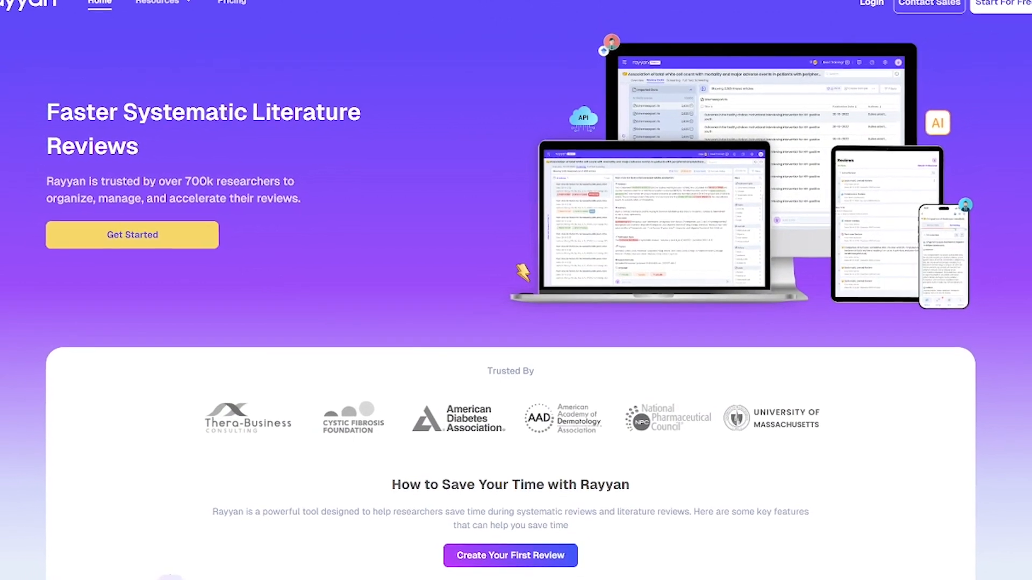